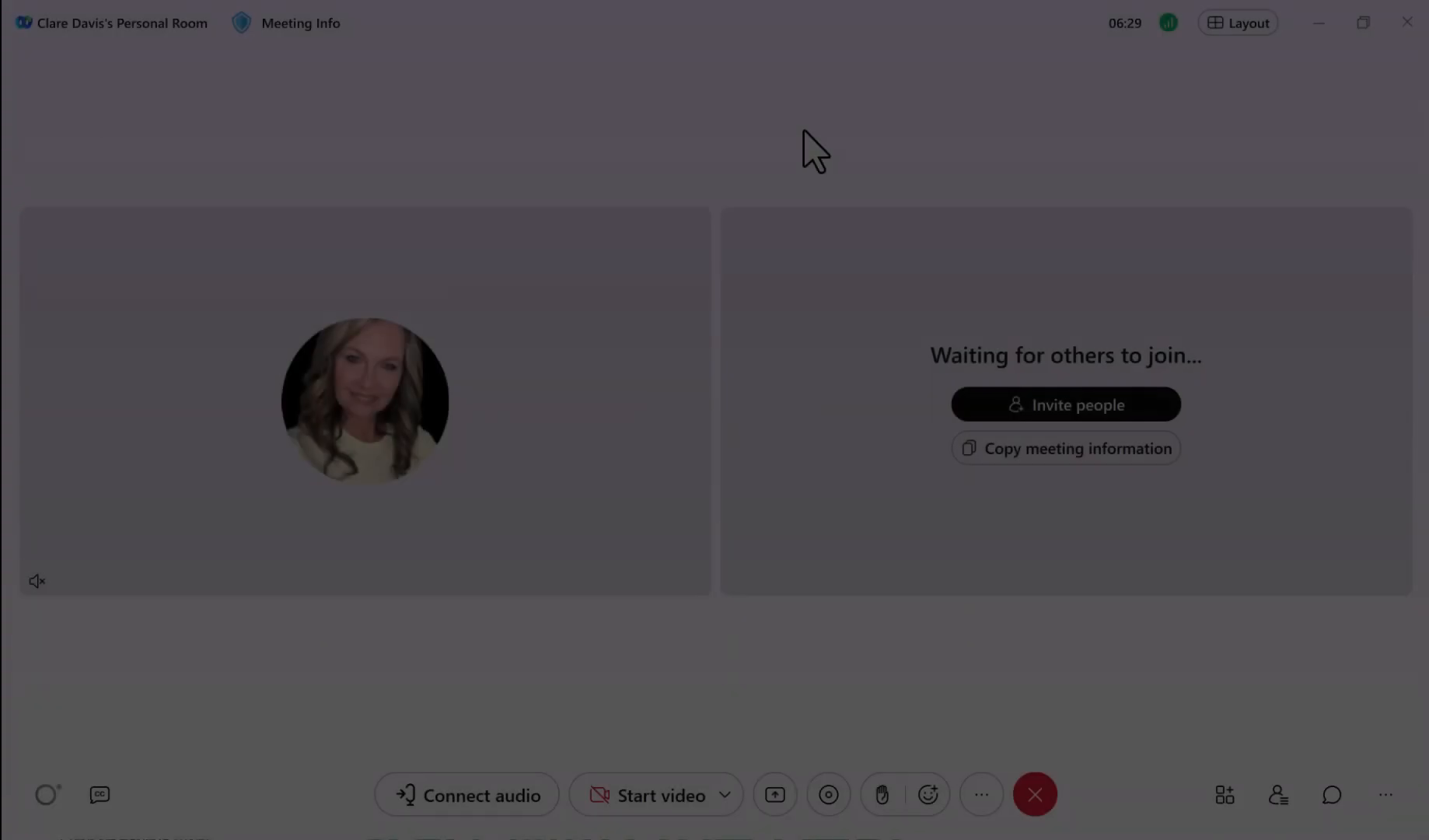
pyautogui.moveTo(774, 794)
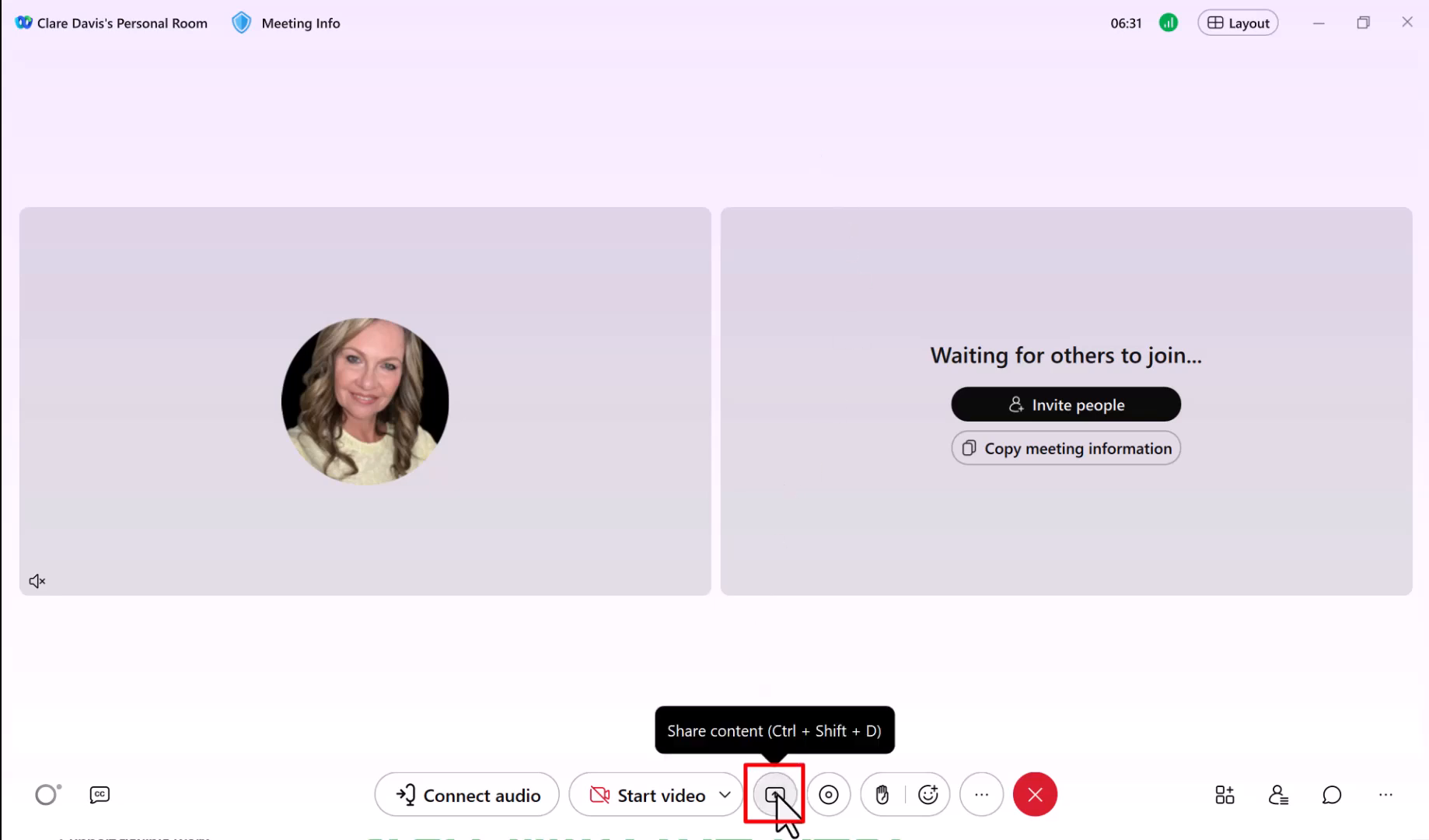
# - Open the share content choices, dismiss the Webex Assistant prompt, and select Screen 1
pyautogui.click(774, 794)
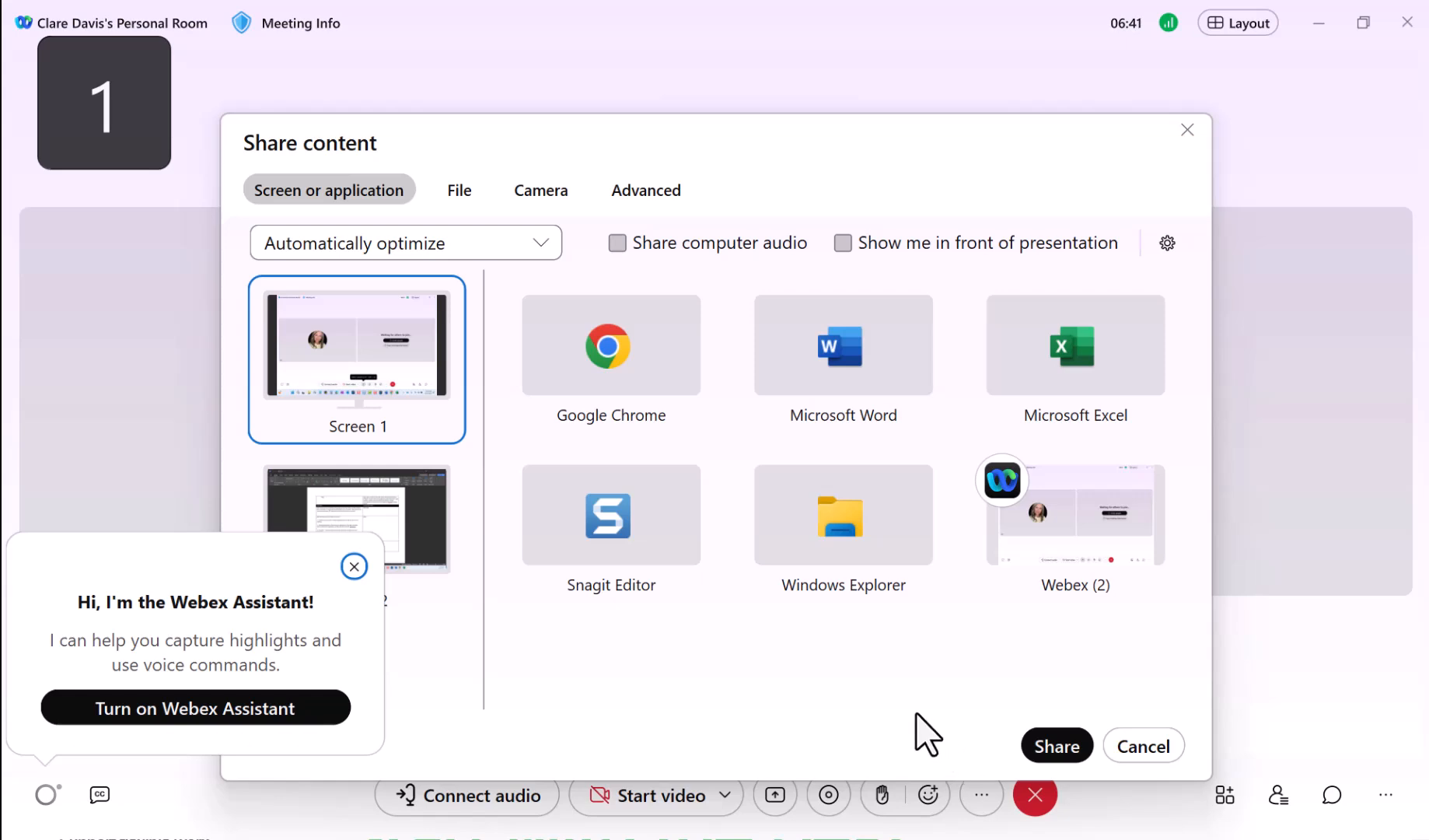
pyautogui.click(355, 567)
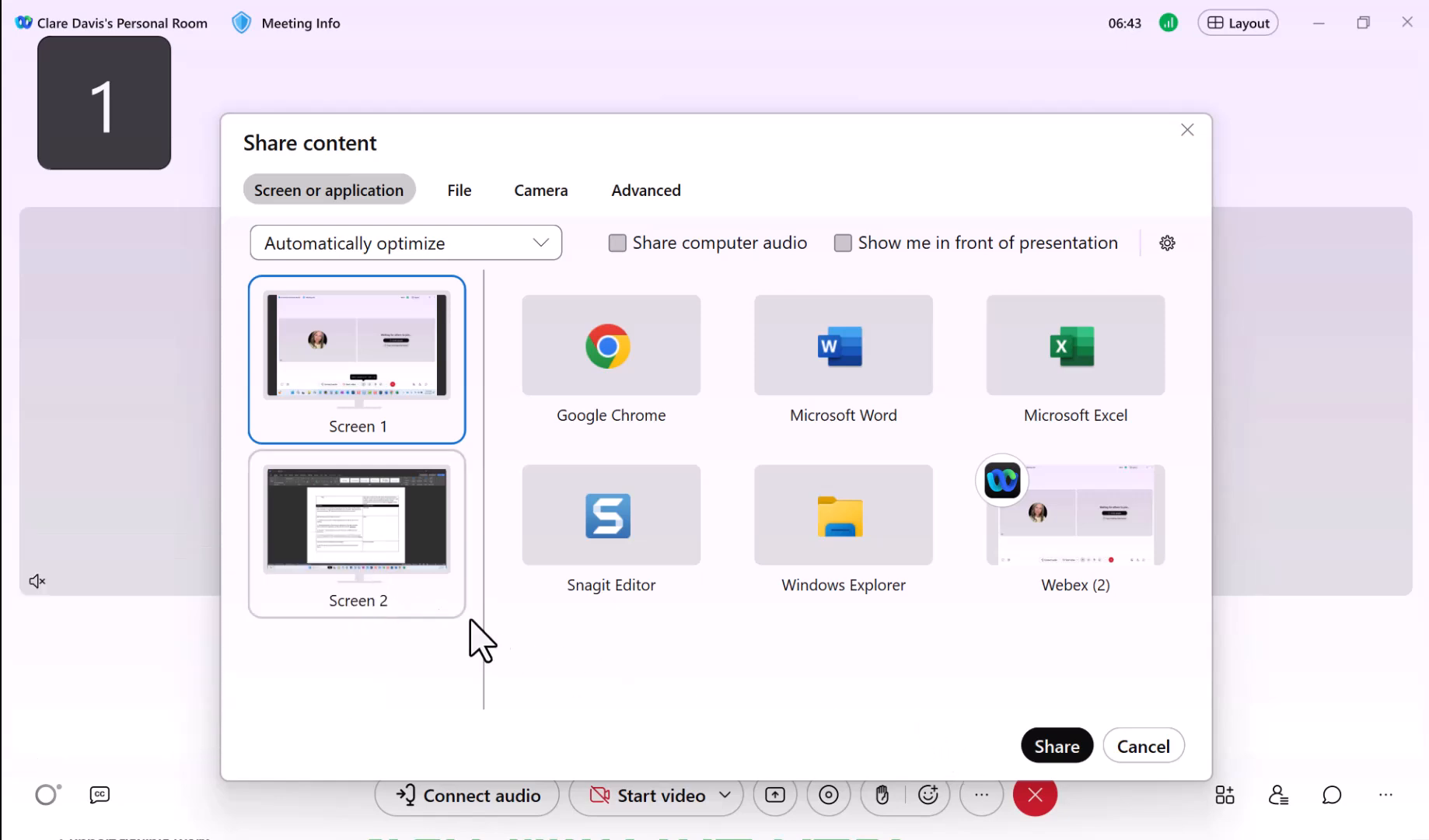
pyautogui.moveTo(711, 696)
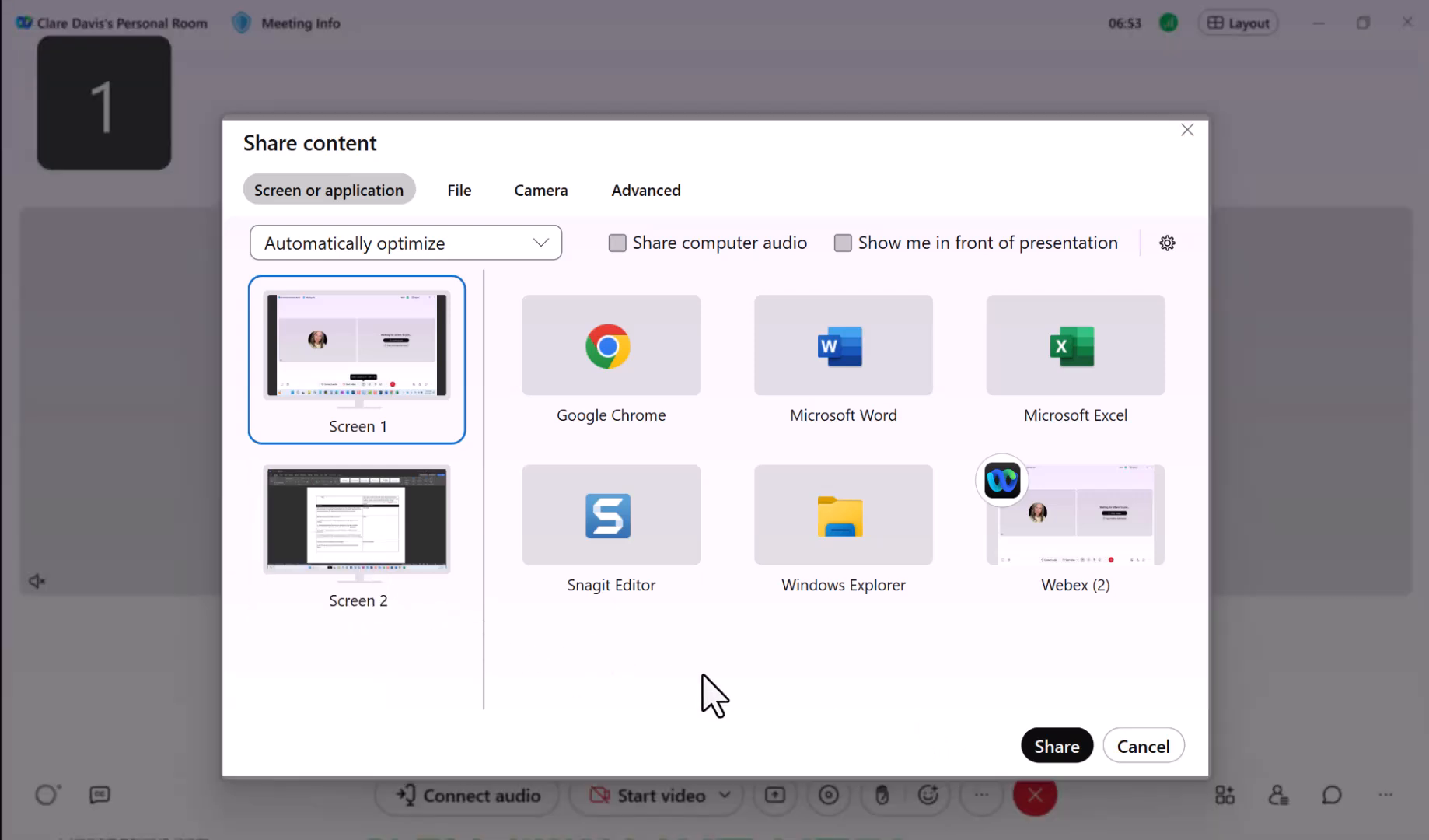
pyautogui.click(358, 520)
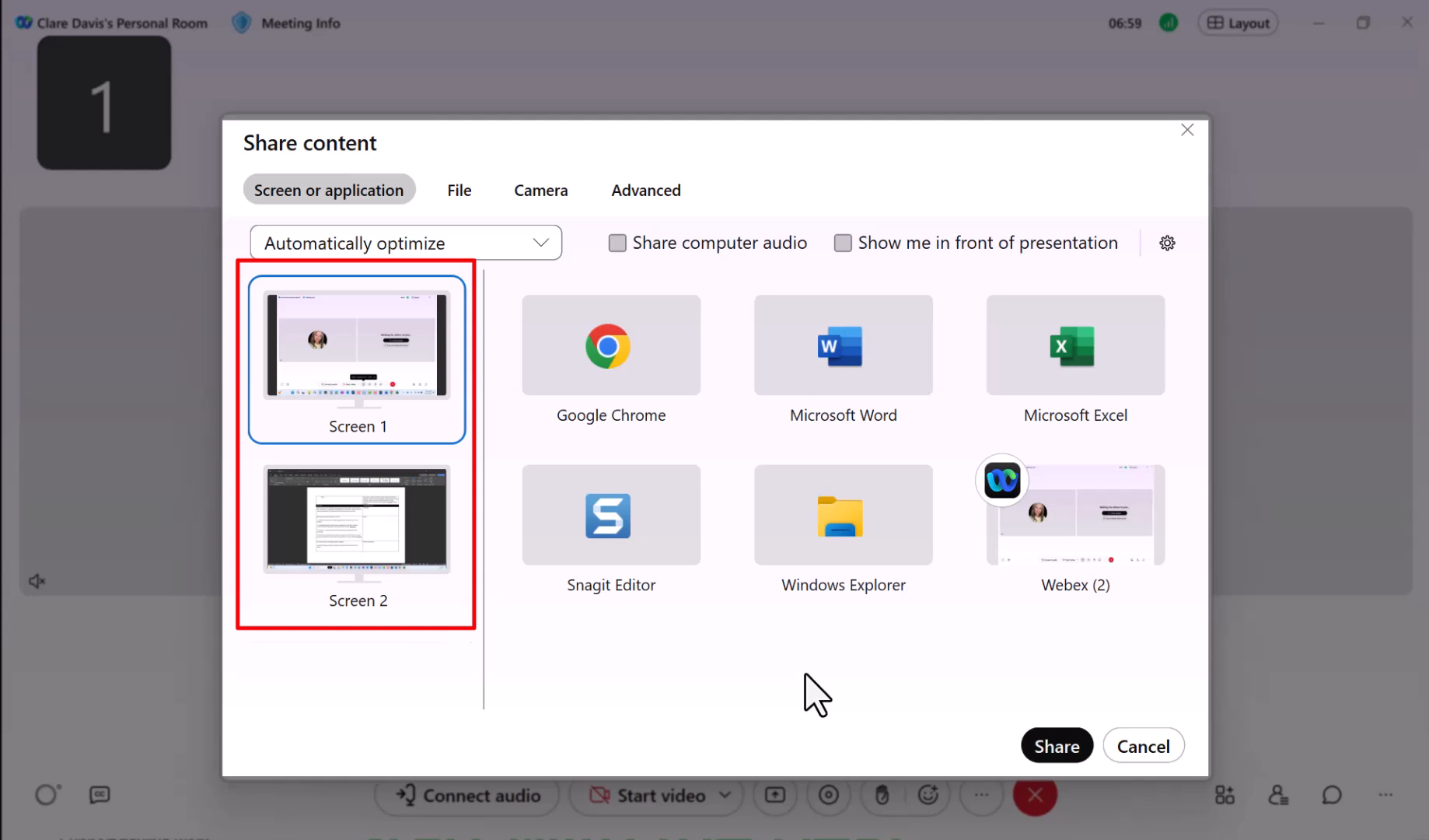
pyautogui.moveTo(365, 402)
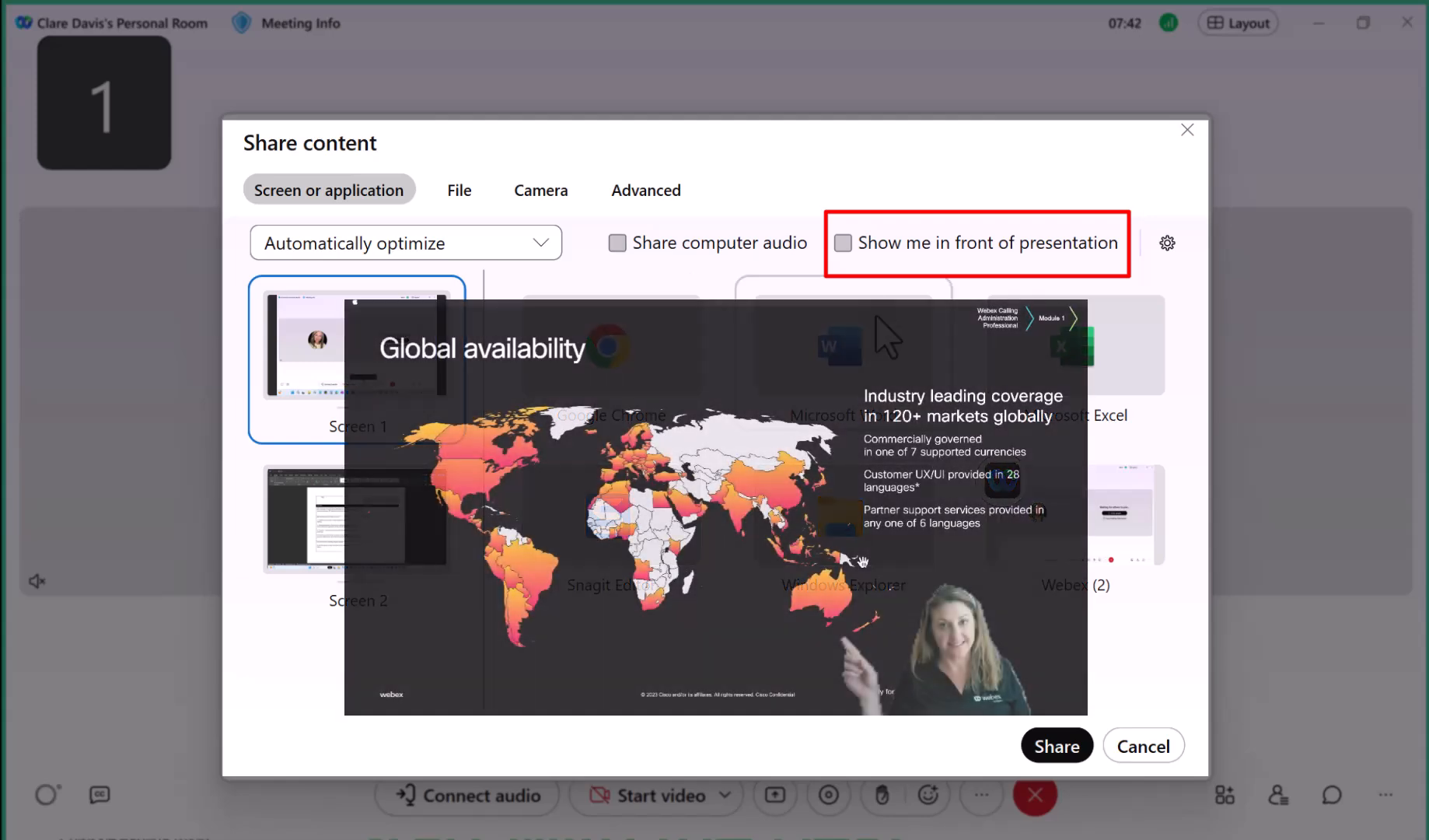
pyautogui.moveTo(843, 274)
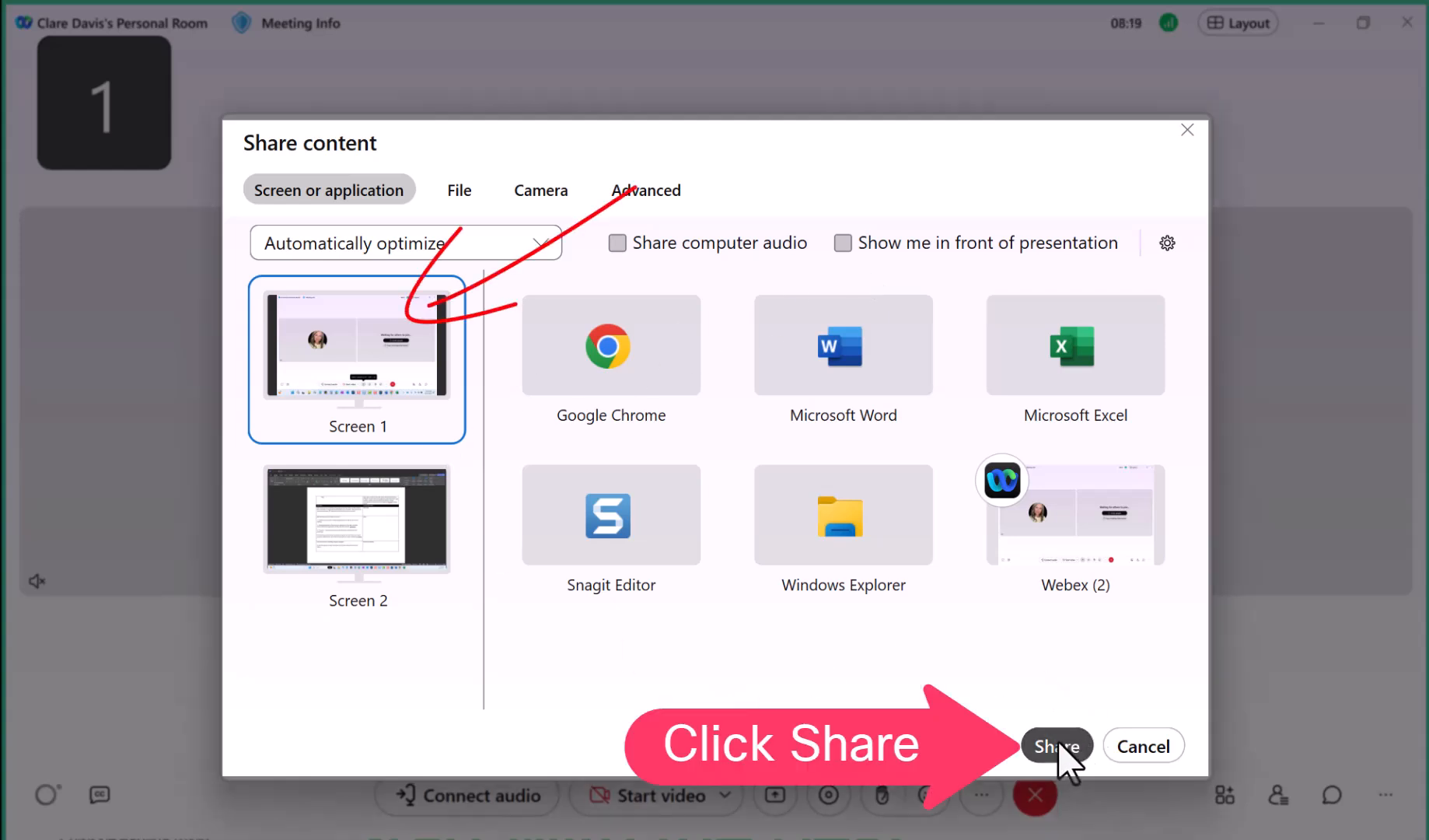
# - Start sharing the selected screen showing the Safari flexible workstyles page
pyautogui.click(1056, 745)
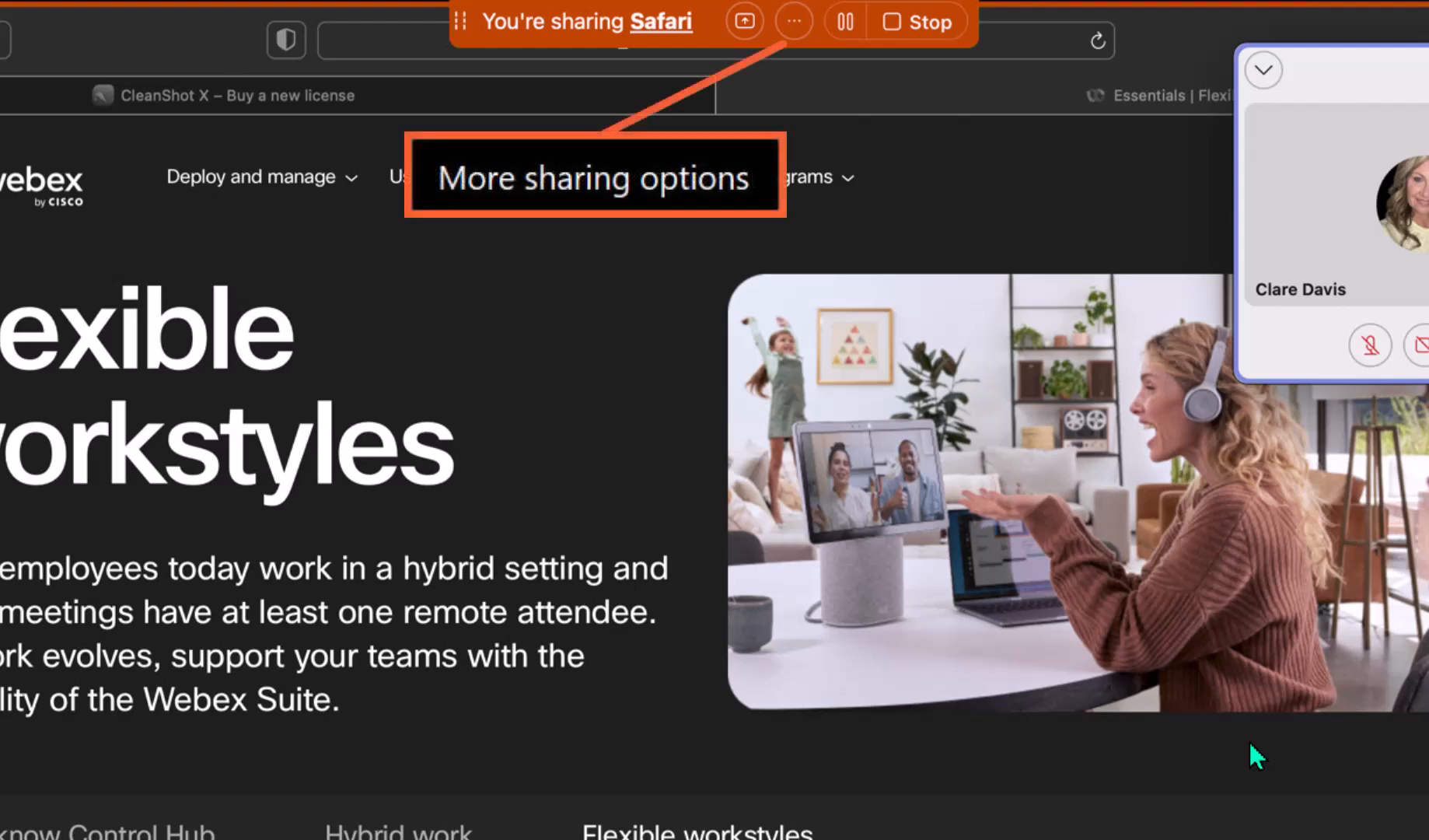
pyautogui.click(792, 21)
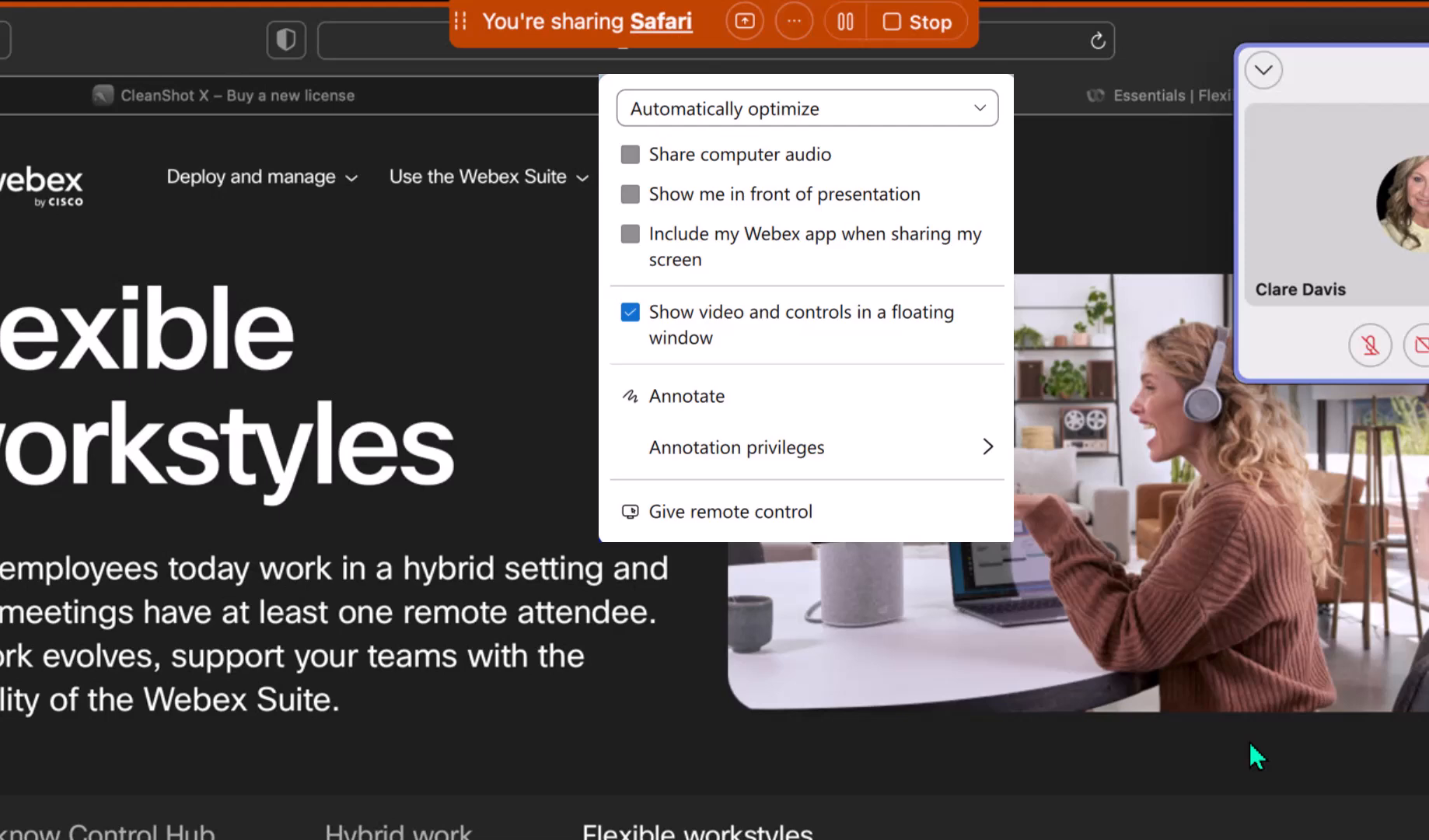
pyautogui.moveTo(739, 154)
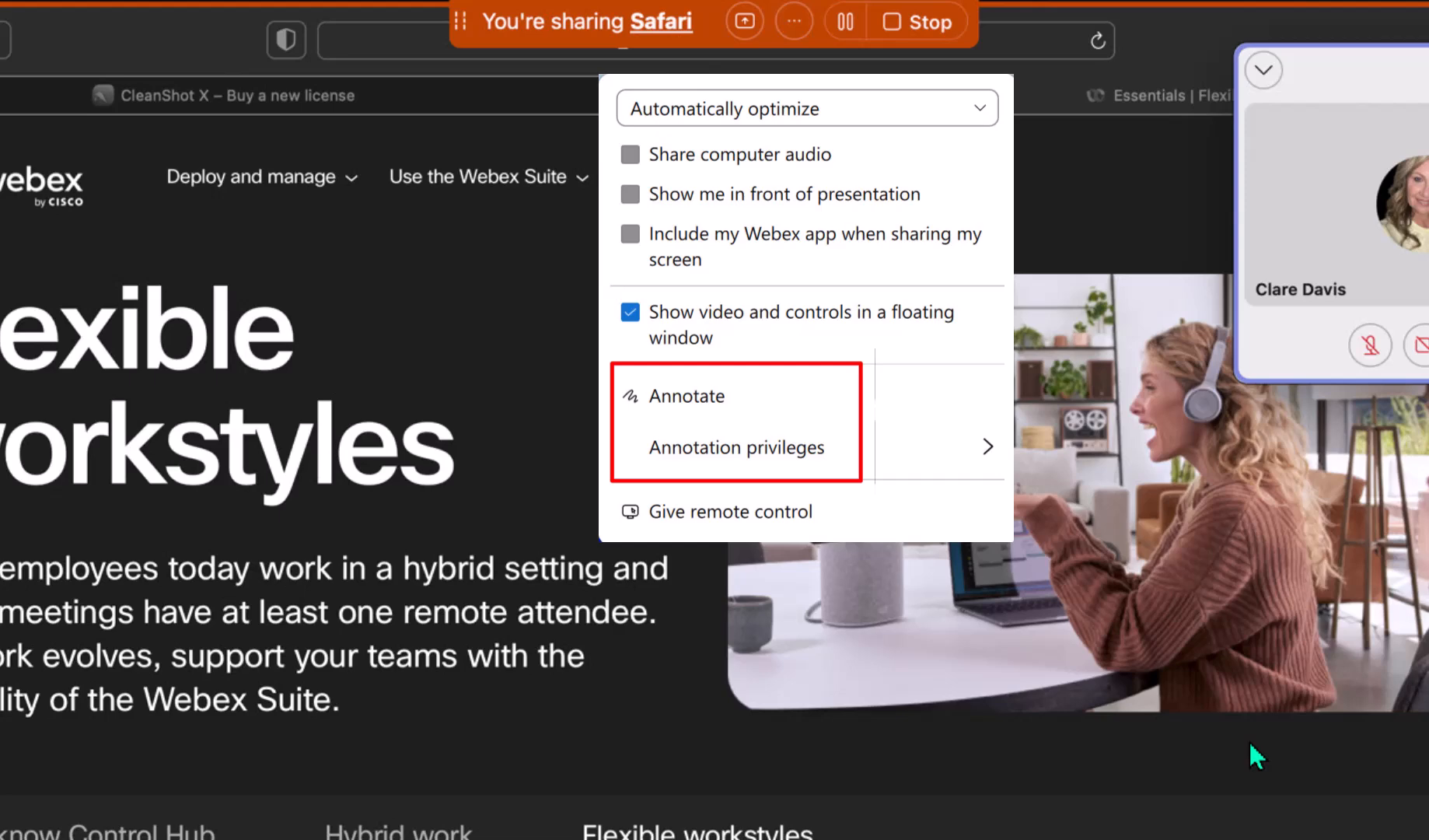
pyautogui.moveTo(729, 511)
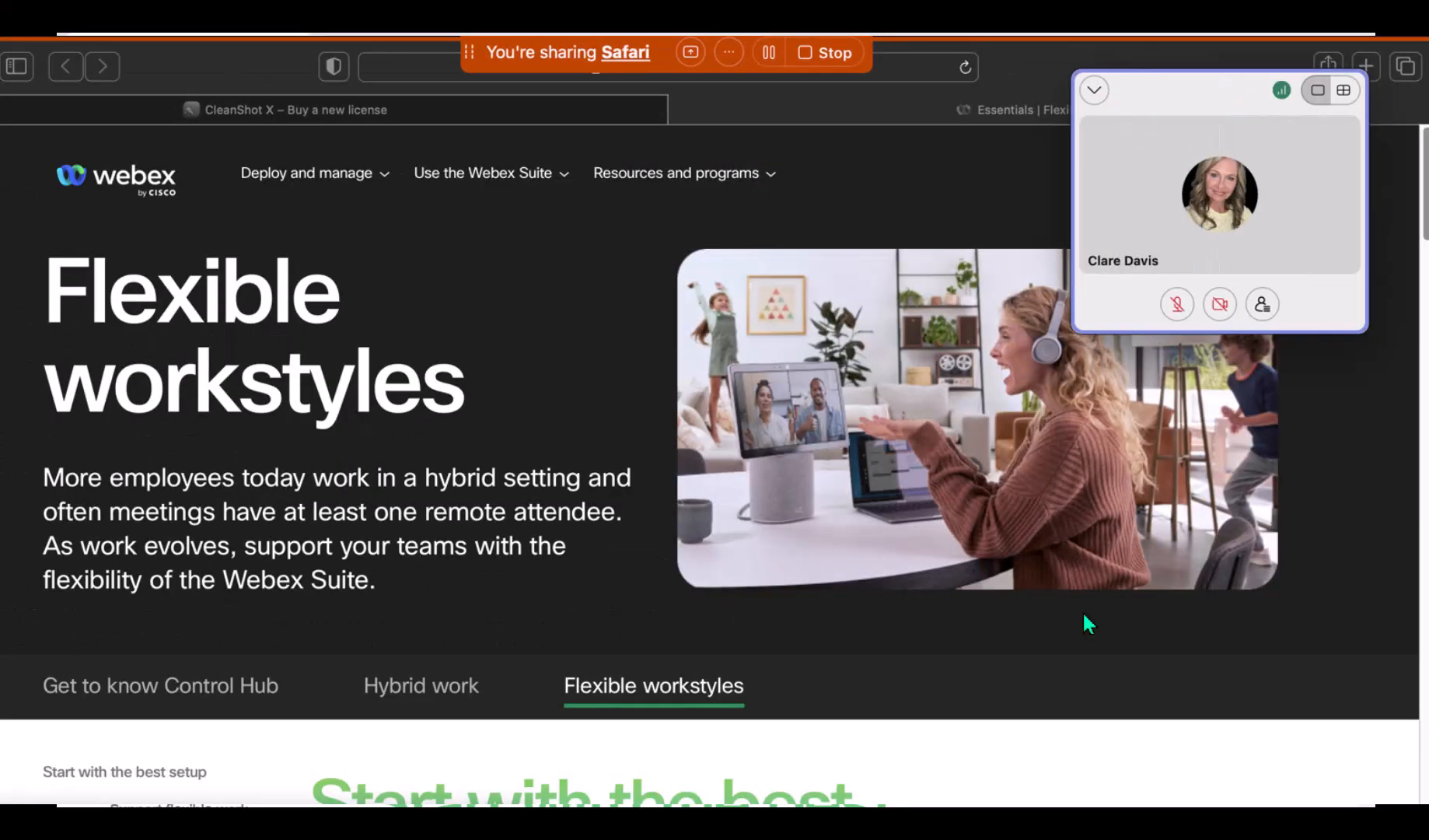
pyautogui.moveTo(768, 52)
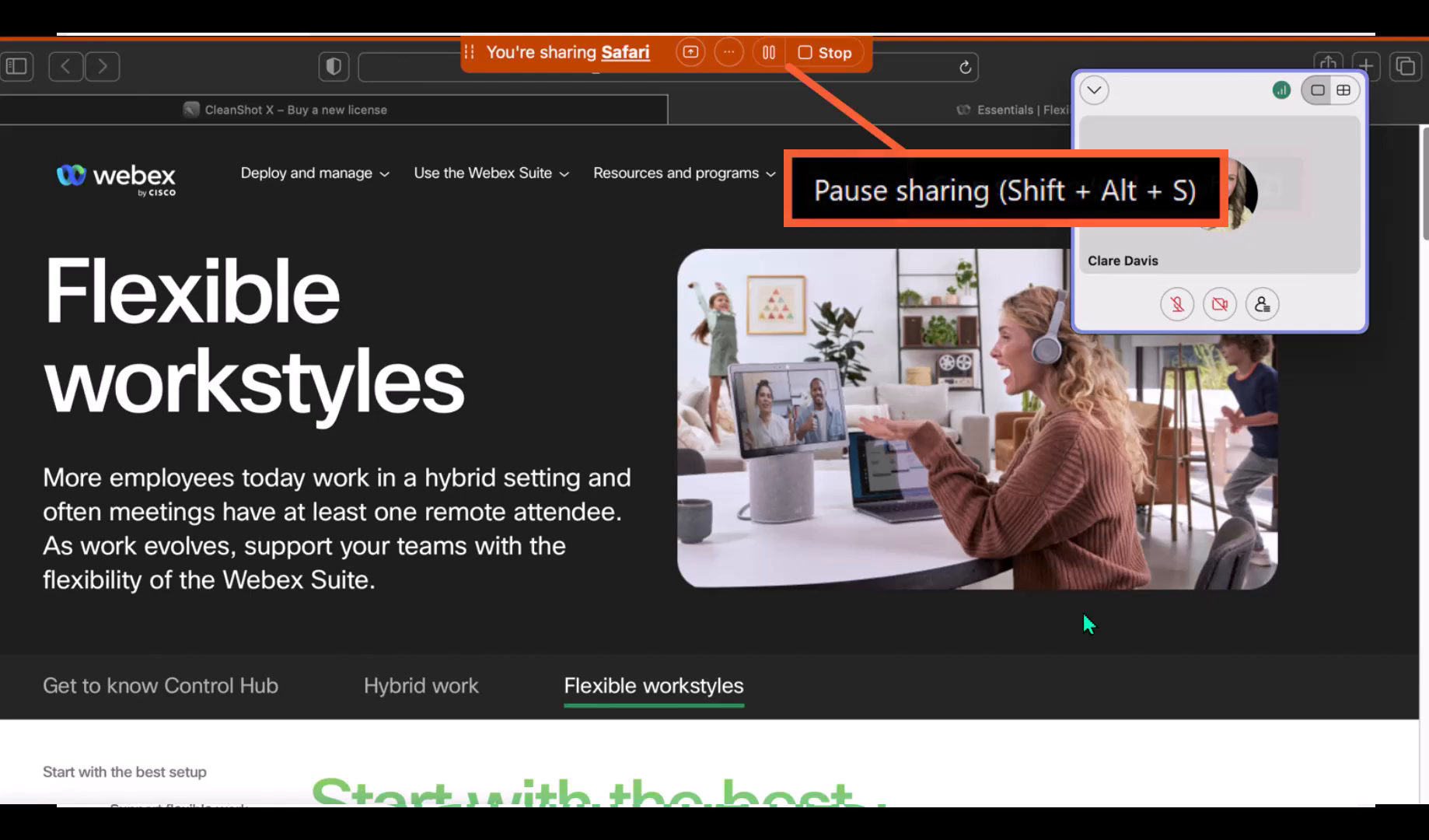
pyautogui.moveTo(821, 52)
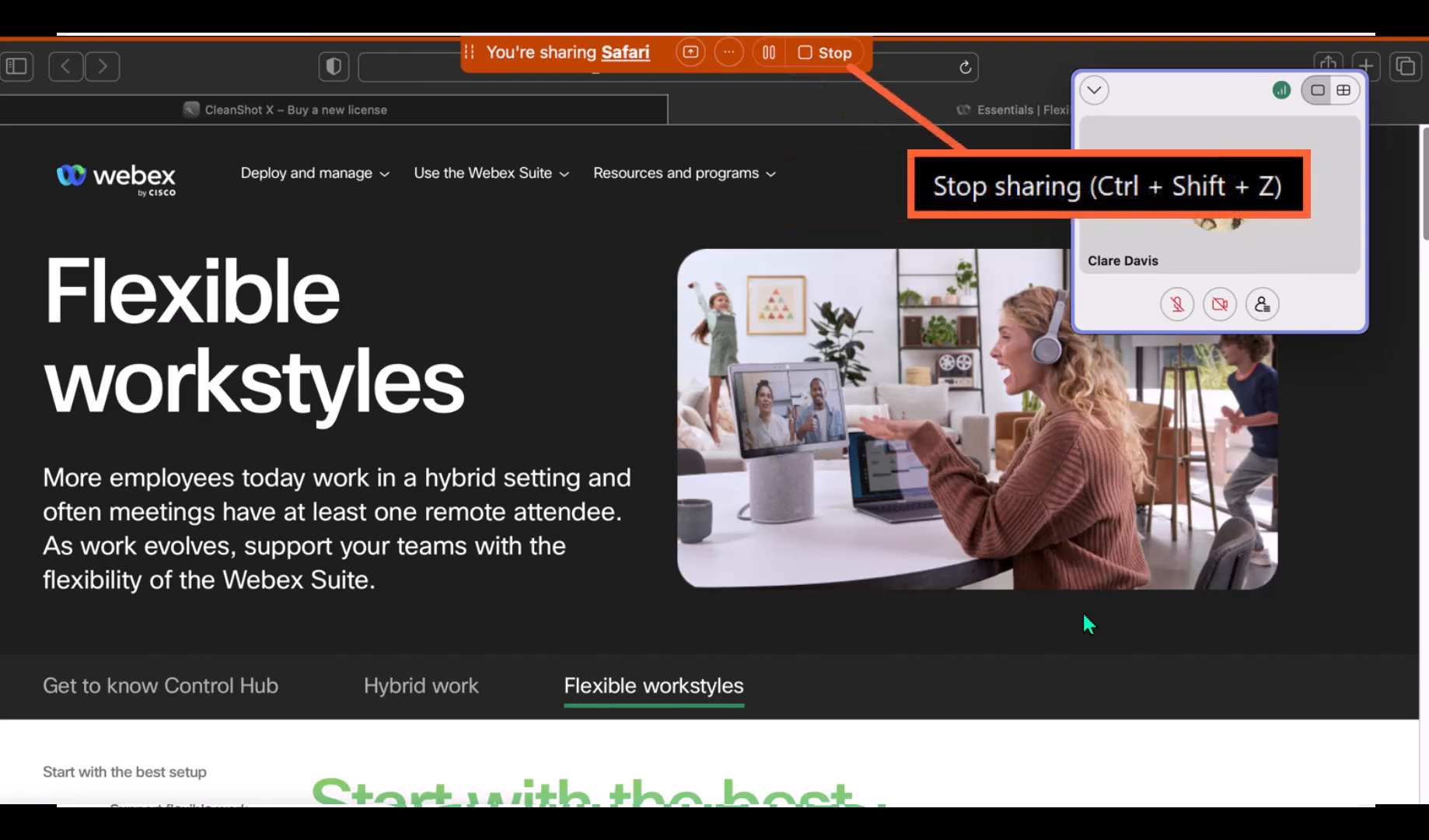